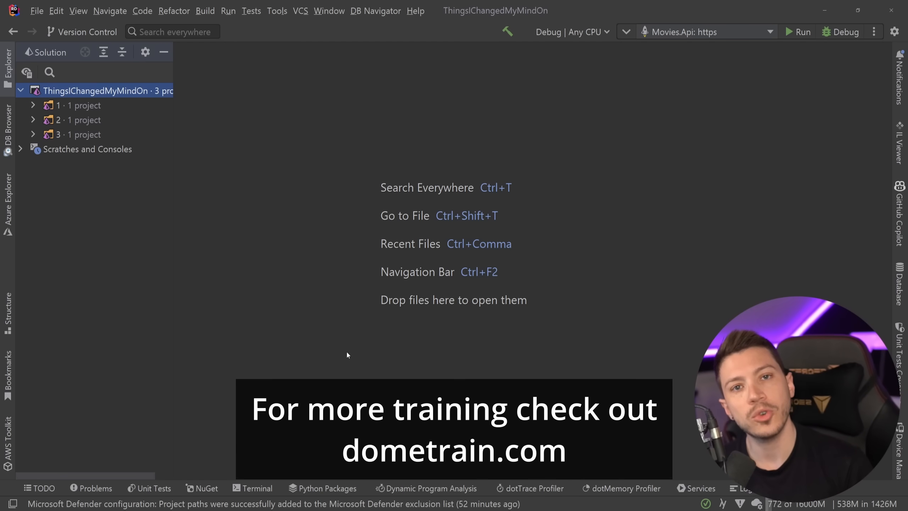
pyautogui.moveTo(347, 219)
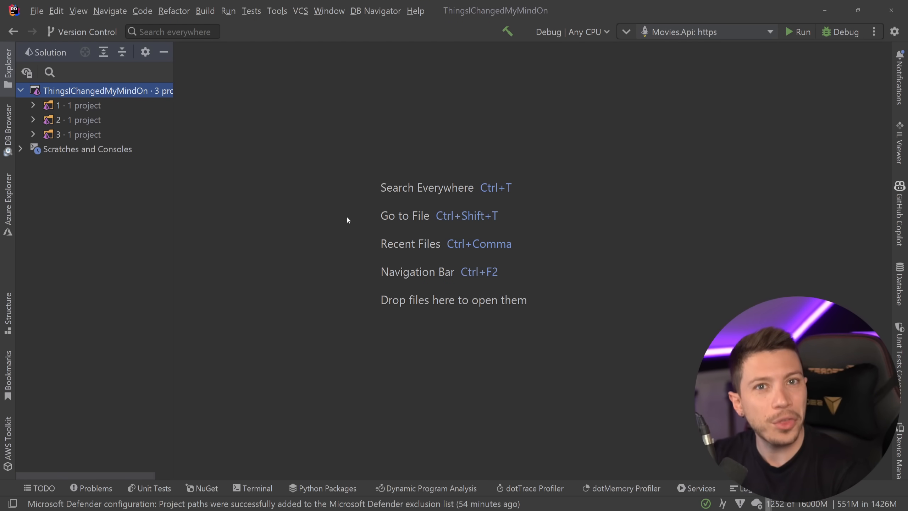
pyautogui.moveTo(318, 203)
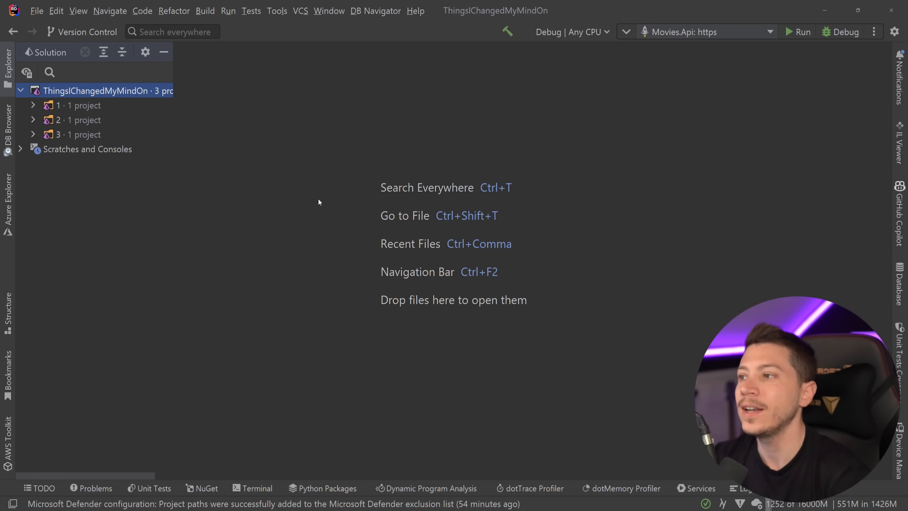
# Expand Movies.Api's Movies folder, peek at MoviesController.cs, and reveal the Installers folder.
pyautogui.click(33, 105)
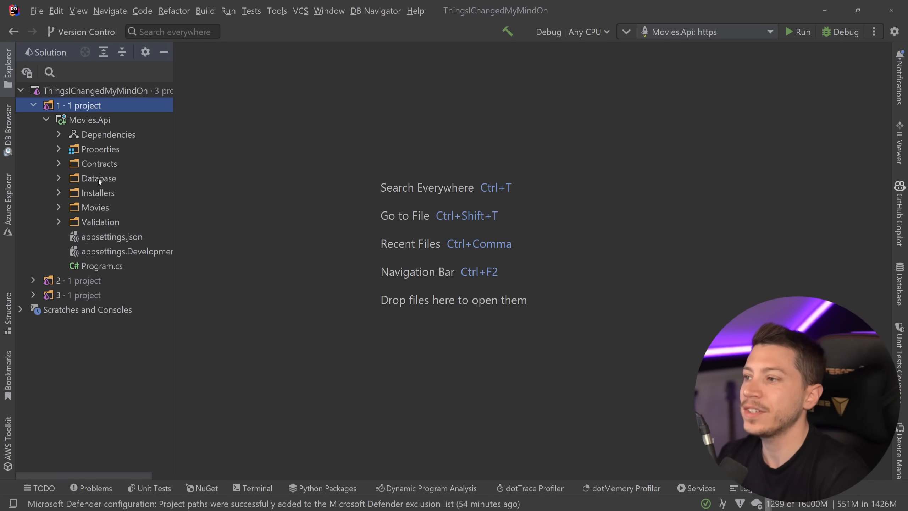
pyautogui.click(95, 207)
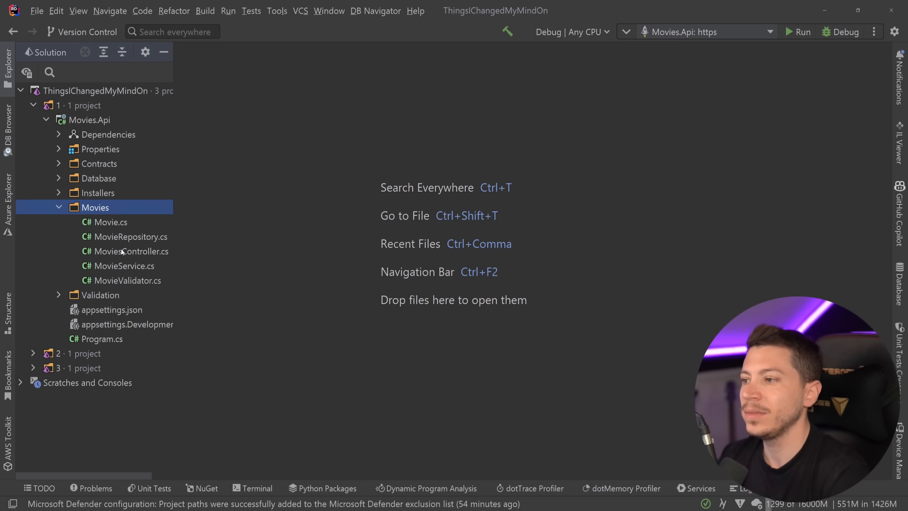
pyautogui.doubleClick(131, 252)
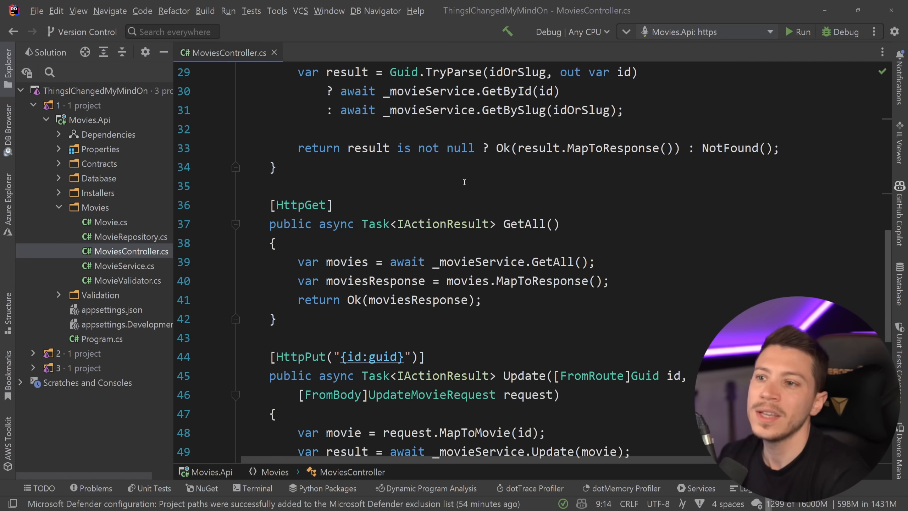
pyautogui.scroll(-3)
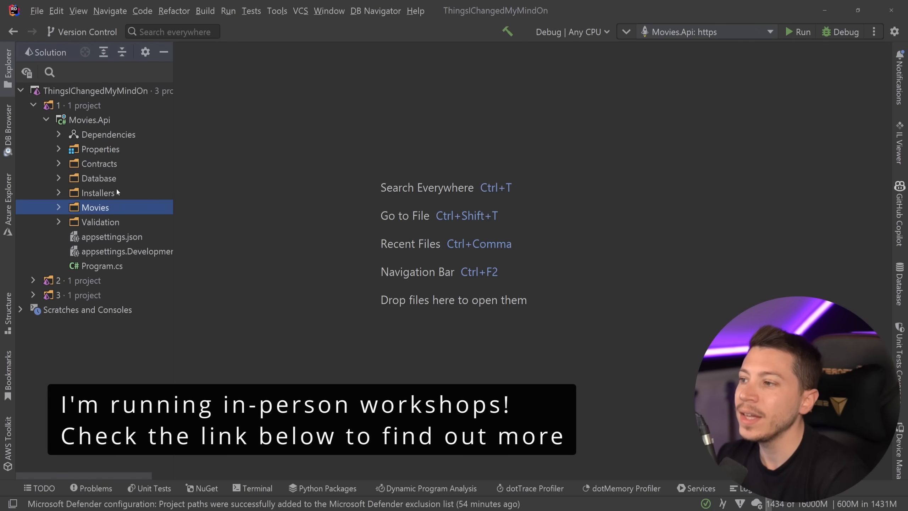
pyautogui.click(99, 192)
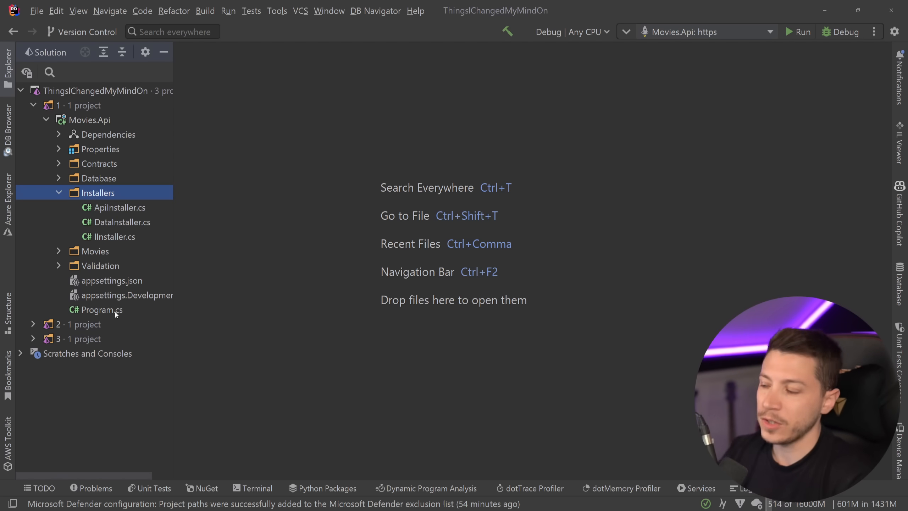
pyautogui.click(102, 310)
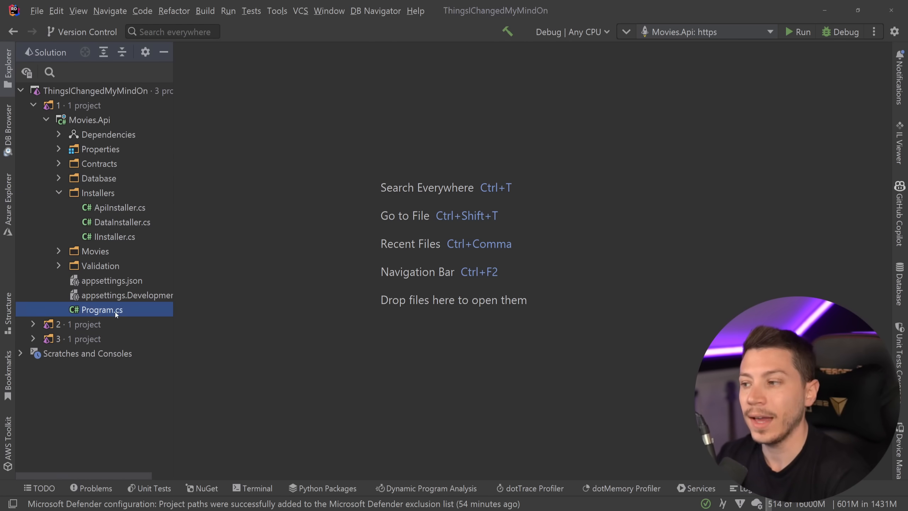
# Open Program.cs, ApiInstaller.cs and DataInstaller.cs in editor tabs.
pyautogui.doubleClick(101, 309)
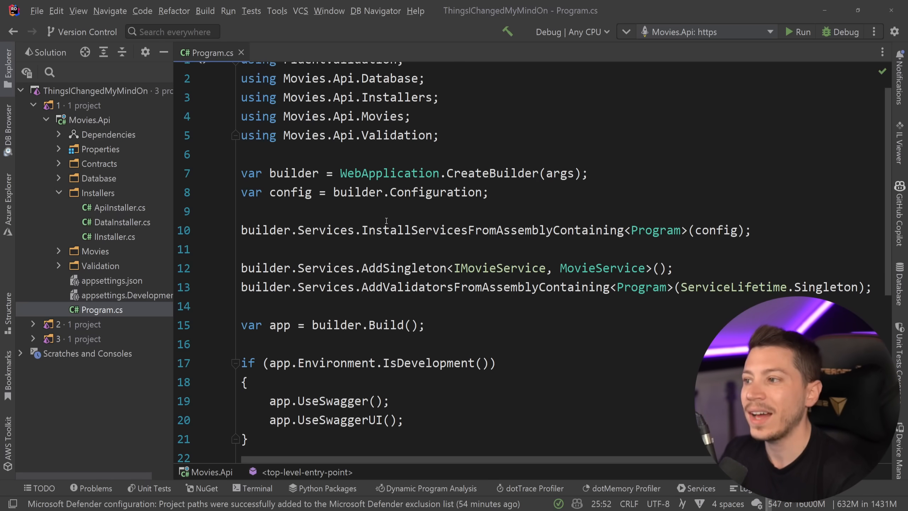
pyautogui.moveTo(20, 224)
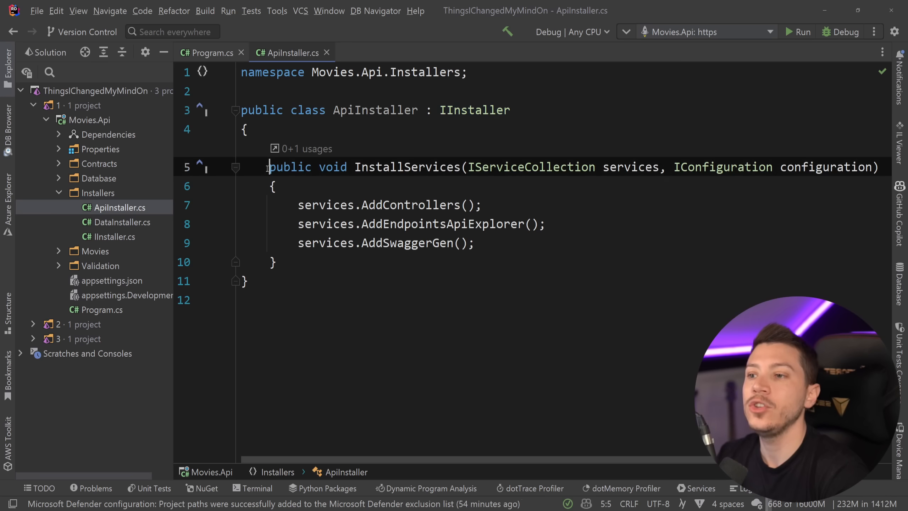
pyautogui.doubleClick(722, 167)
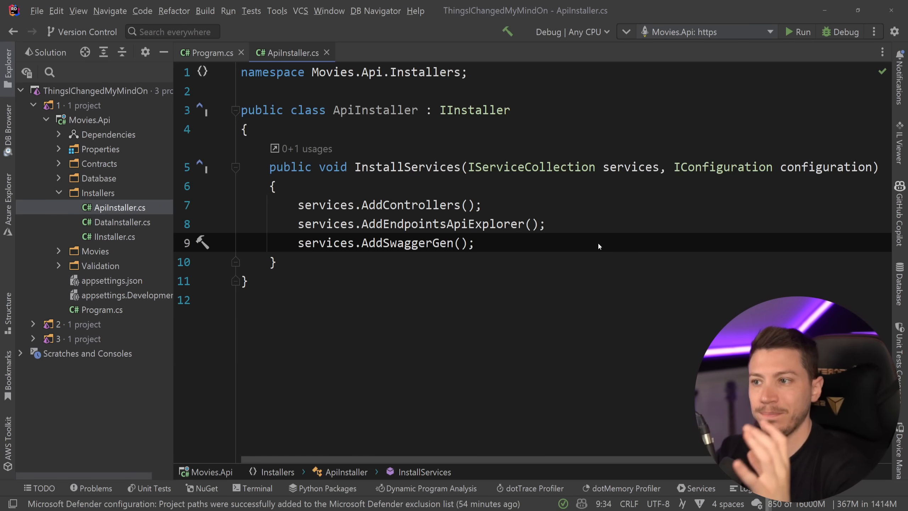
pyautogui.doubleClick(376, 204)
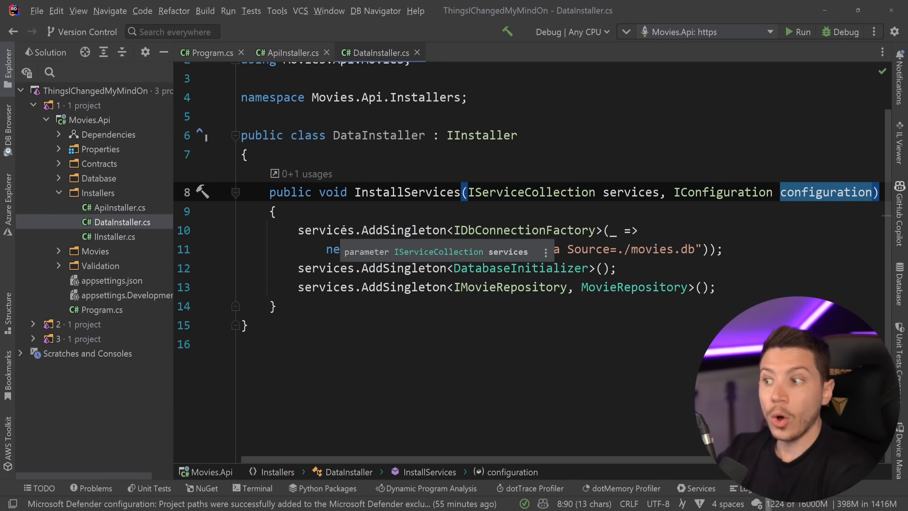
# Cut the movie service and validator registrations (lines 12–13) from Program.cs.
pyautogui.click(211, 53)
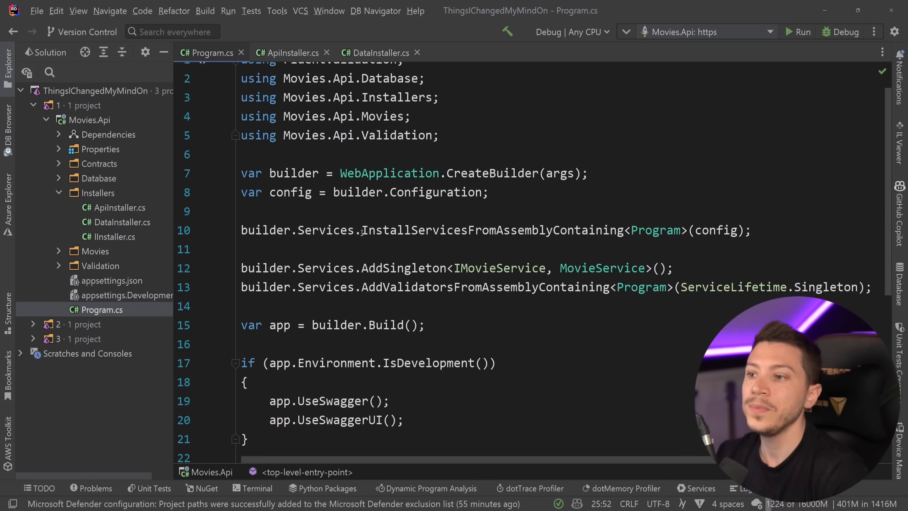
pyautogui.doubleClick(492, 230)
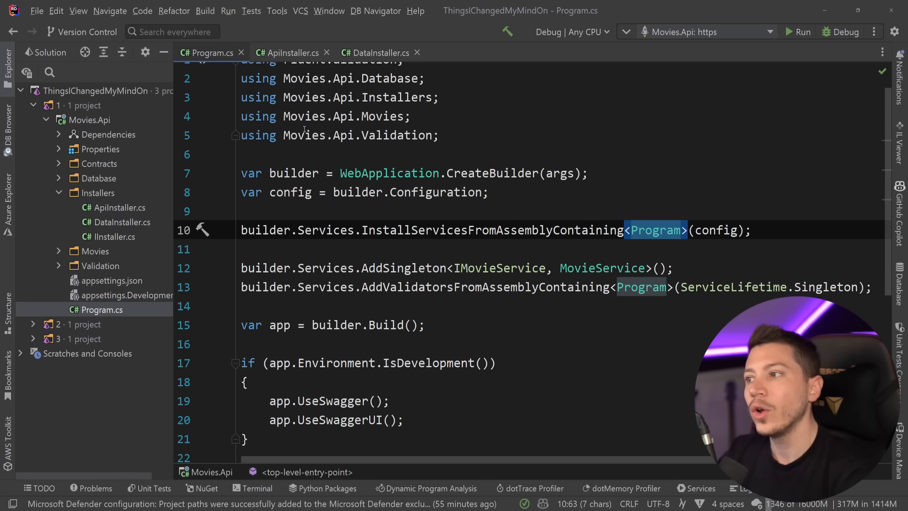
pyautogui.click(100, 149)
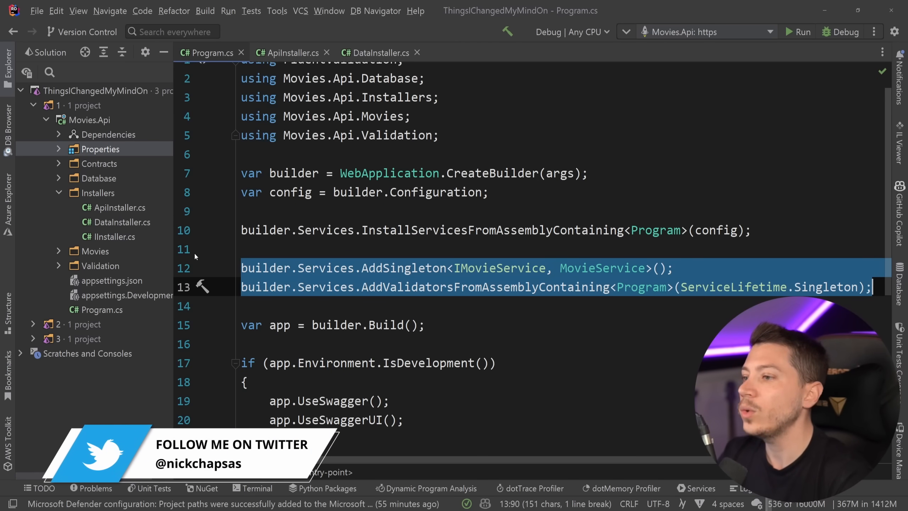
# Create the ApplicationInstaller class implementing IInstaller to hold those registrations.
pyautogui.write('A')
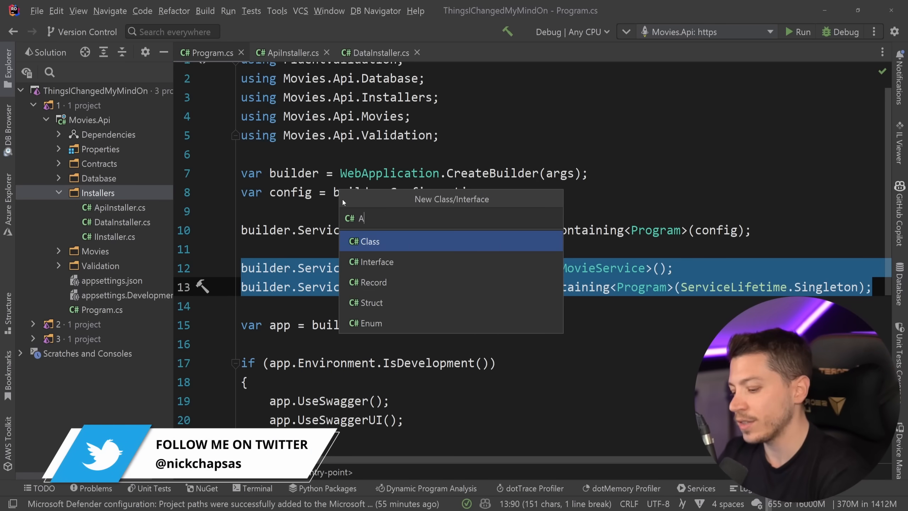
pyautogui.write('pplicationInstaller')
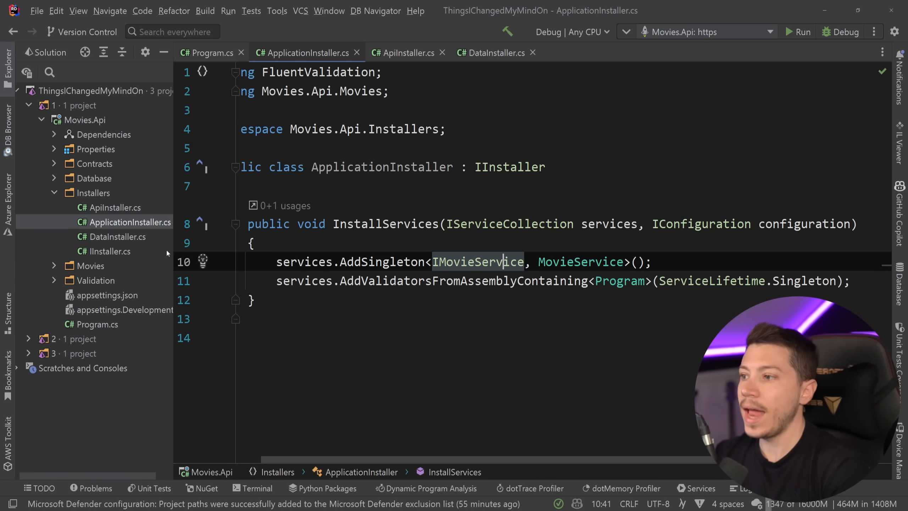
pyautogui.click(209, 53)
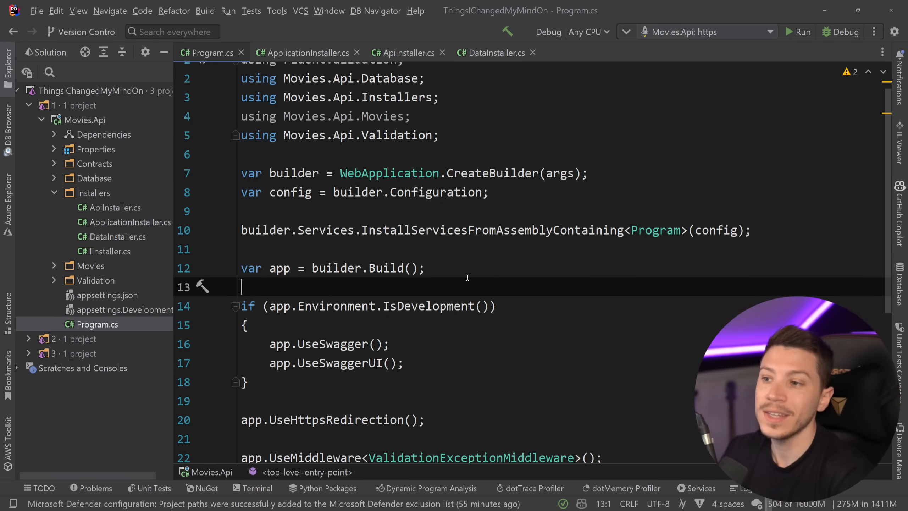
# Navigate from InstallServicesFromAssemblyContaining to InstallerExtensions in IInstaller.cs.
pyautogui.doubleClick(492, 230)
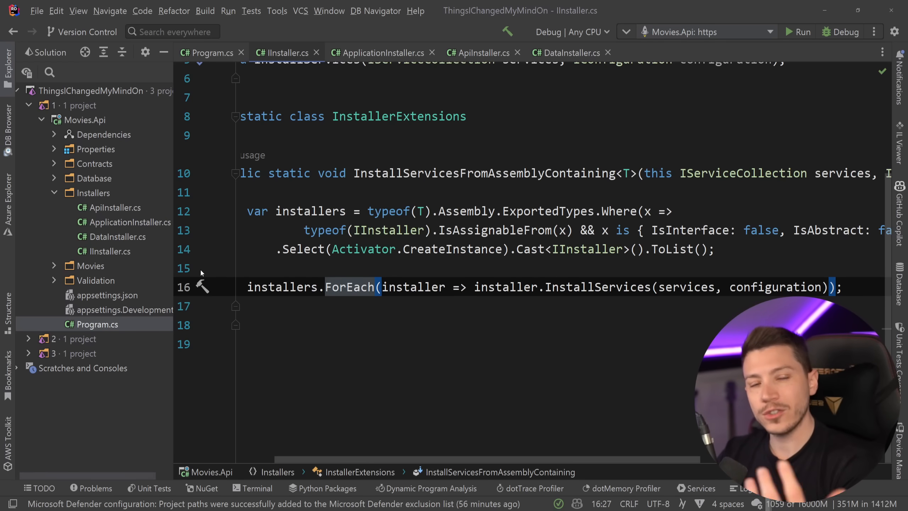
pyautogui.moveTo(198, 243)
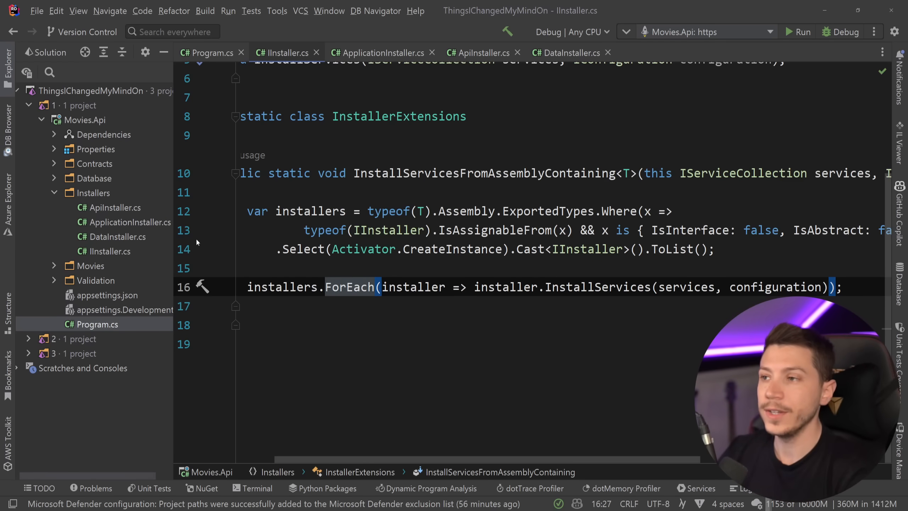
# Switch between Program.cs and the installer files, ending on ApiInstaller.cs.
pyautogui.click(210, 53)
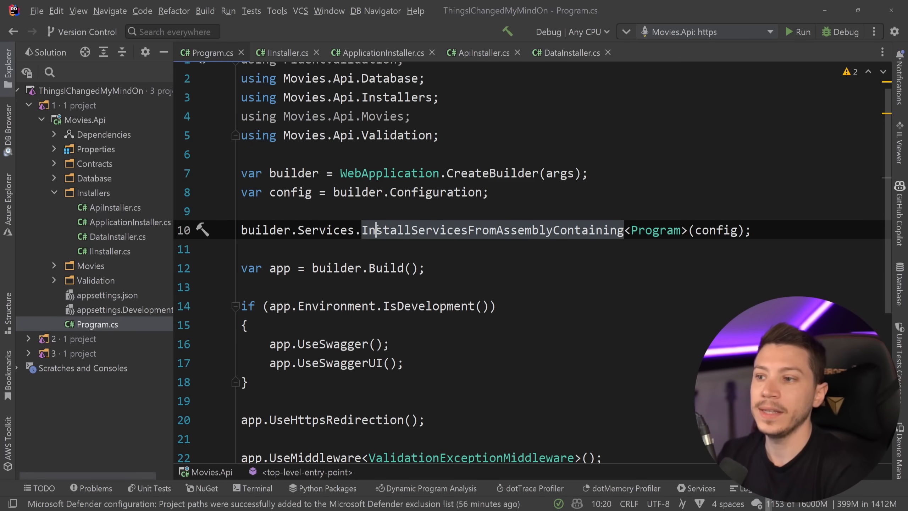
pyautogui.moveTo(493, 229)
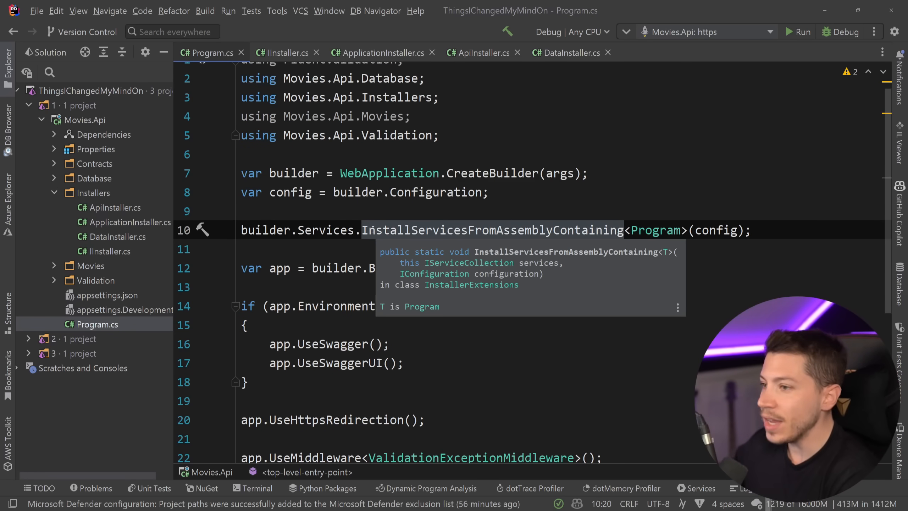
pyautogui.click(110, 208)
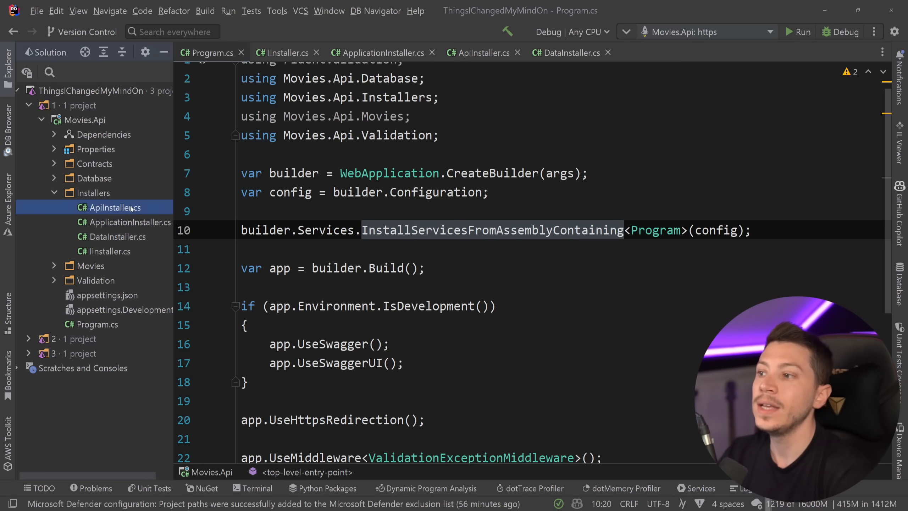
pyautogui.moveTo(721, 204)
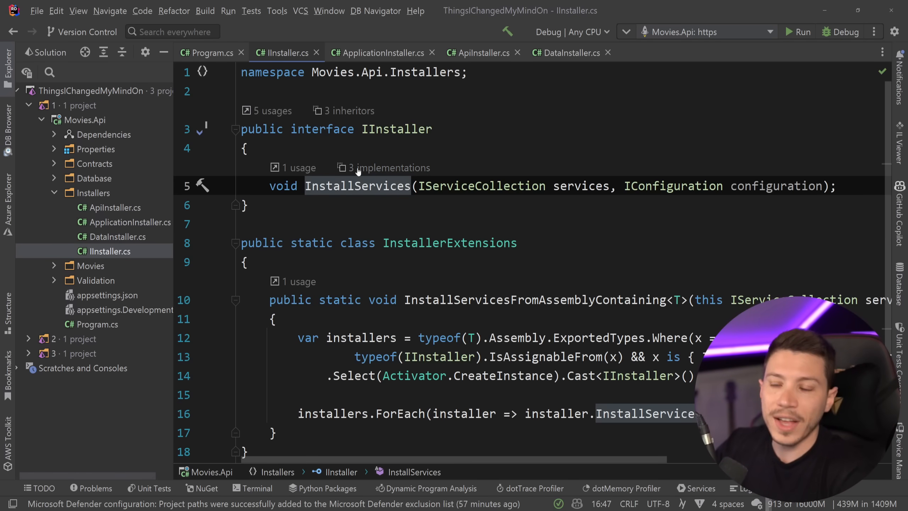
pyautogui.click(209, 53)
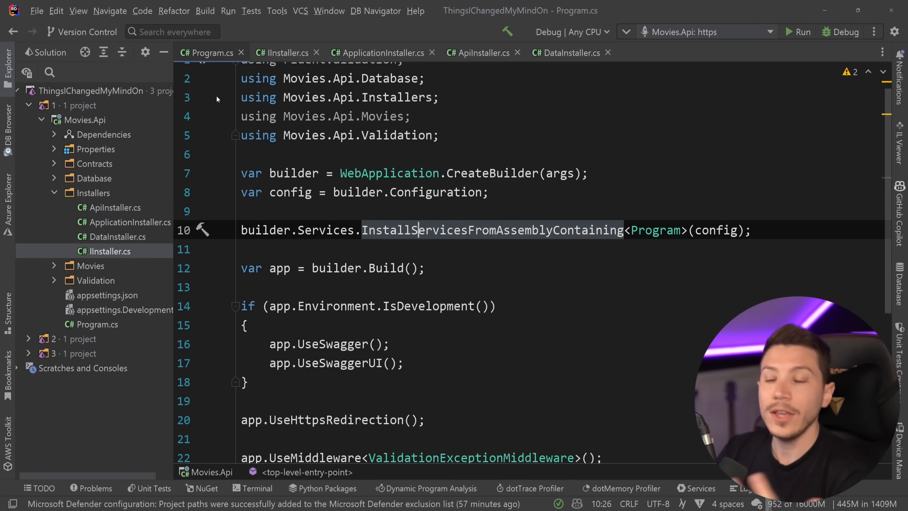
pyautogui.moveTo(114, 212)
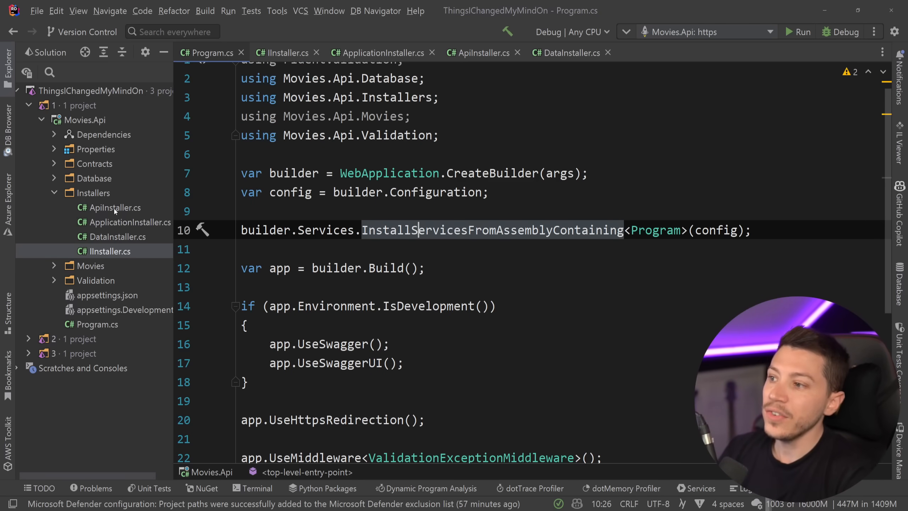
pyautogui.click(114, 207)
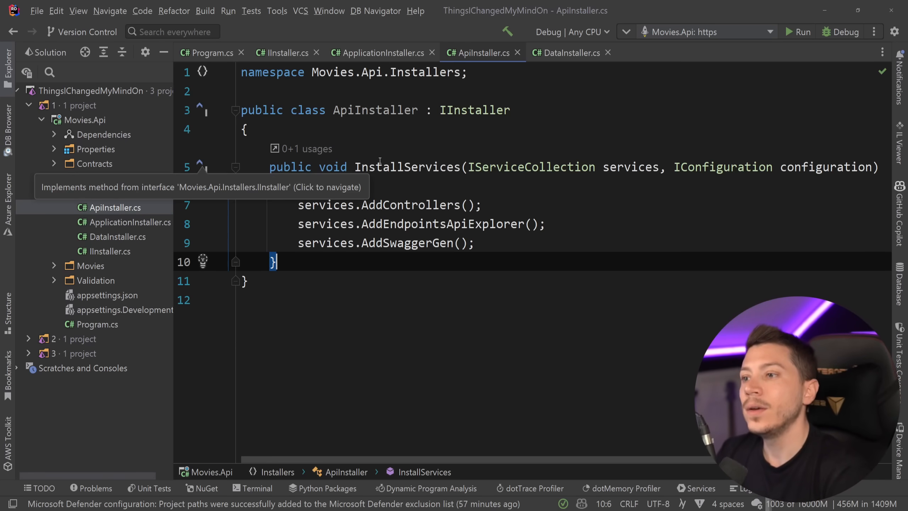
# Add an AddApiServices() call on line 10 of Program.cs.
pyautogui.write('AddA')
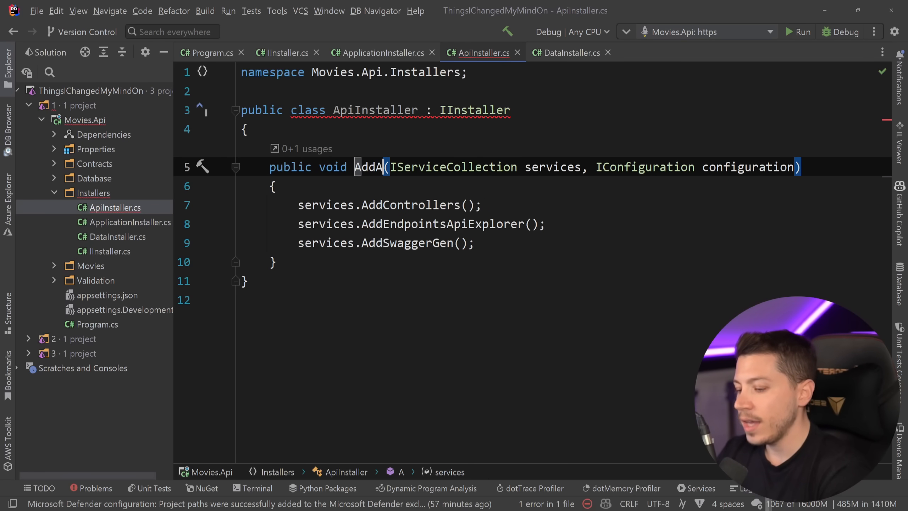
pyautogui.write('piService')
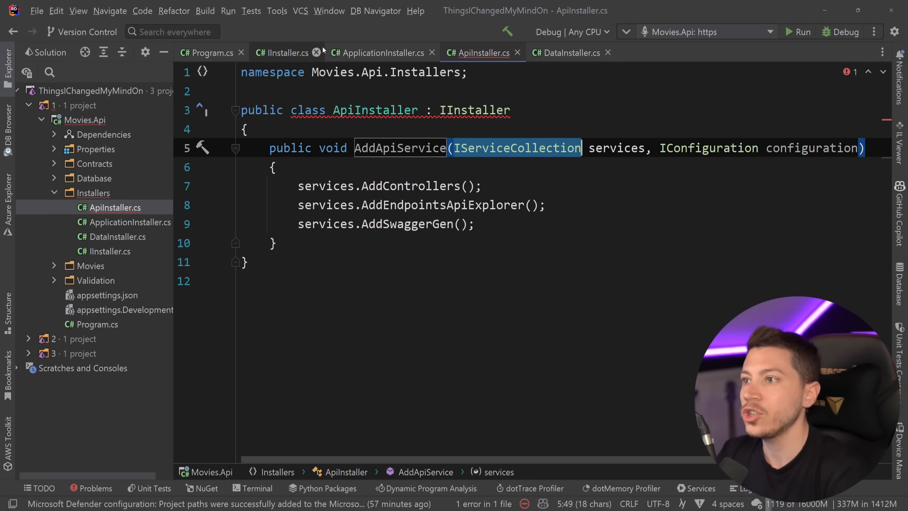
pyautogui.click(212, 53)
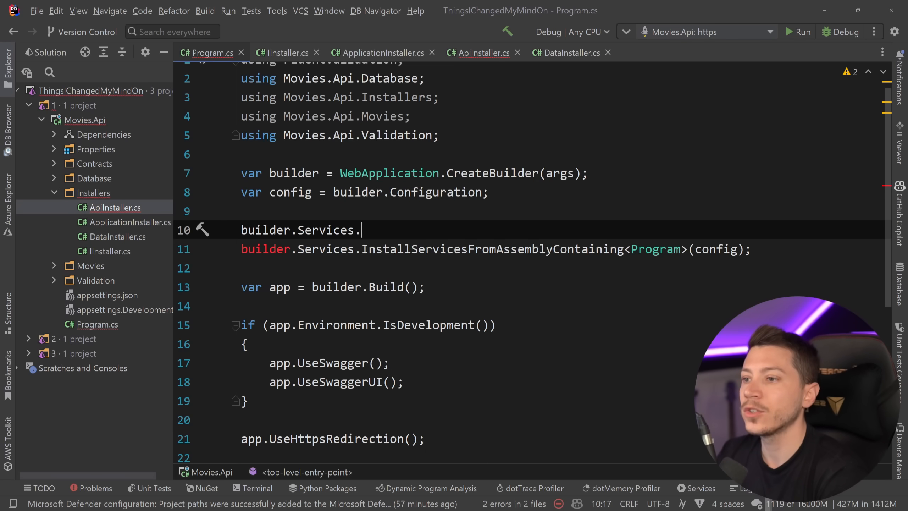
pyautogui.write('AddApiServices()')
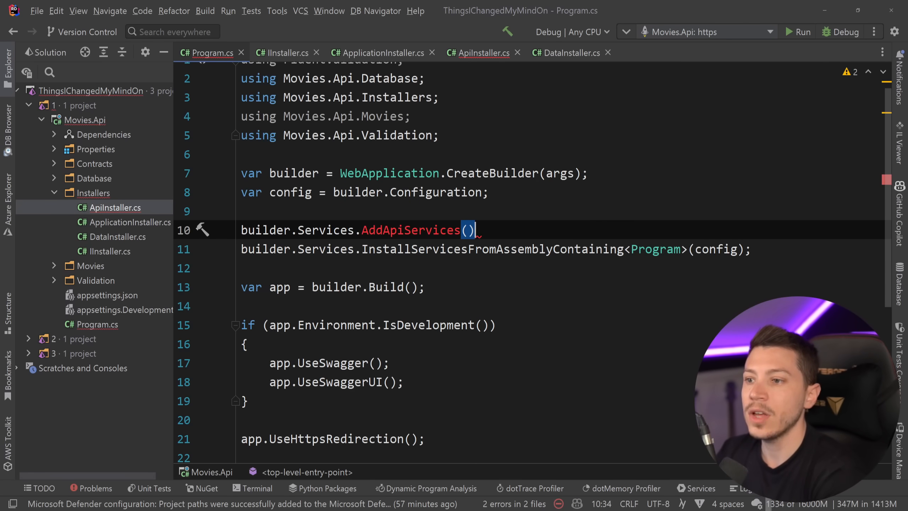
pyautogui.doubleClick(410, 230)
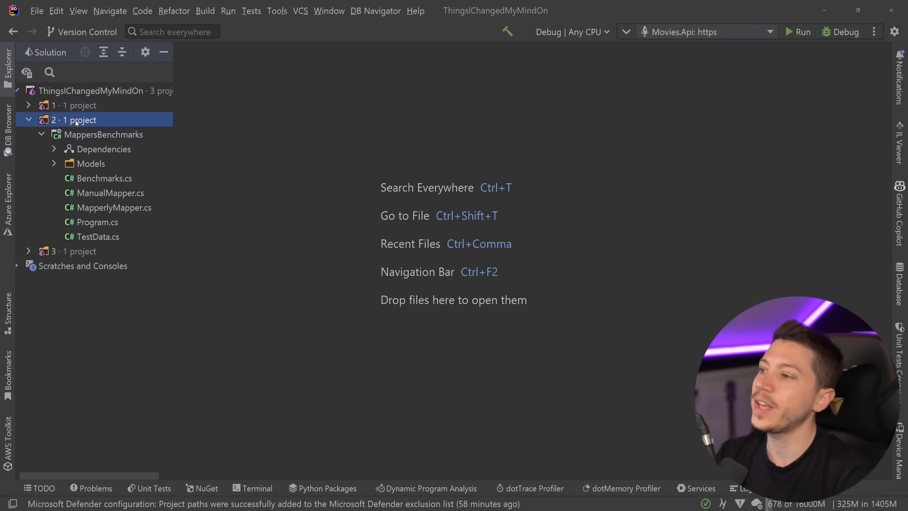
pyautogui.moveTo(144, 169)
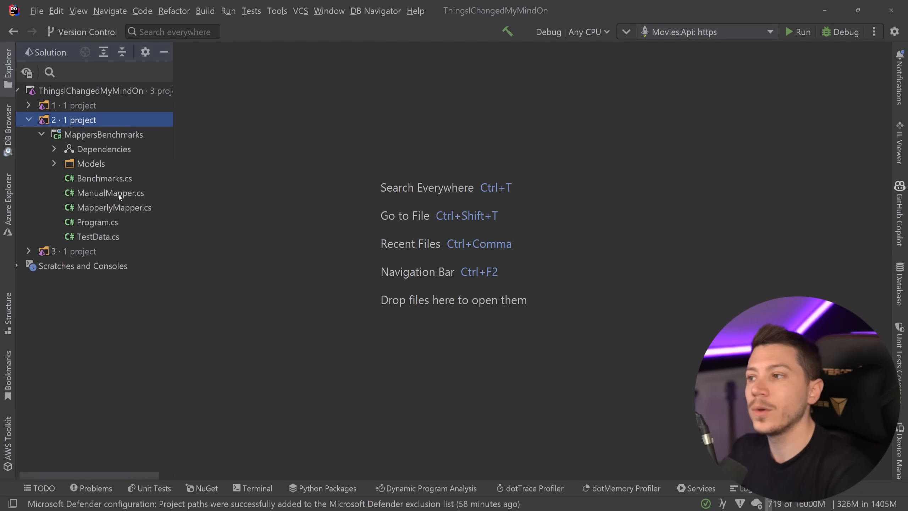
pyautogui.moveTo(118, 215)
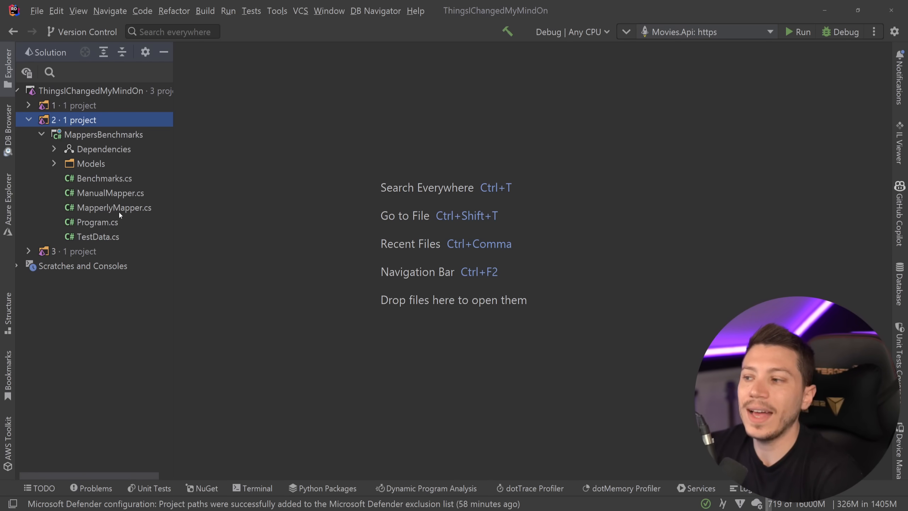
# Open Benchmarks.cs to view the Benchmarks class and its AutoMapper setup.
pyautogui.doubleClick(101, 178)
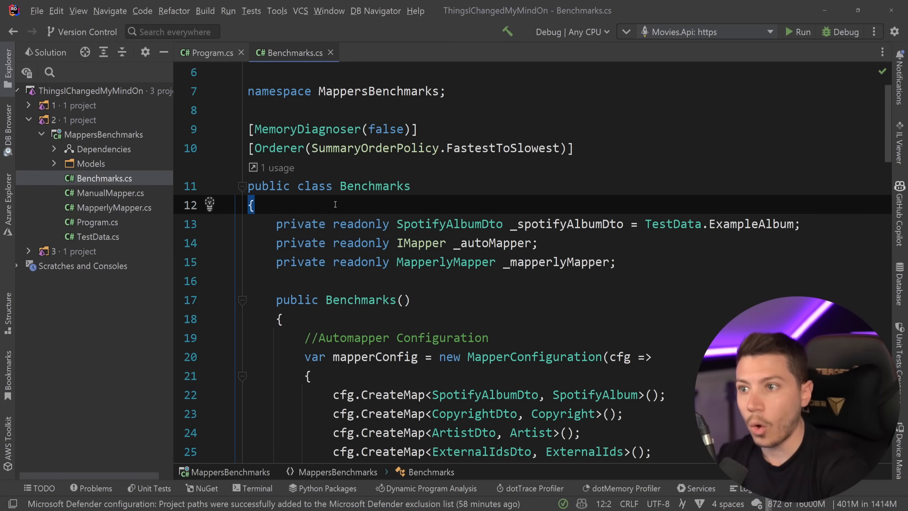
# View the SpotifyAlbum model, then return to Benchmarks.cs's AutoMapper configuration block.
pyautogui.scroll(-3)
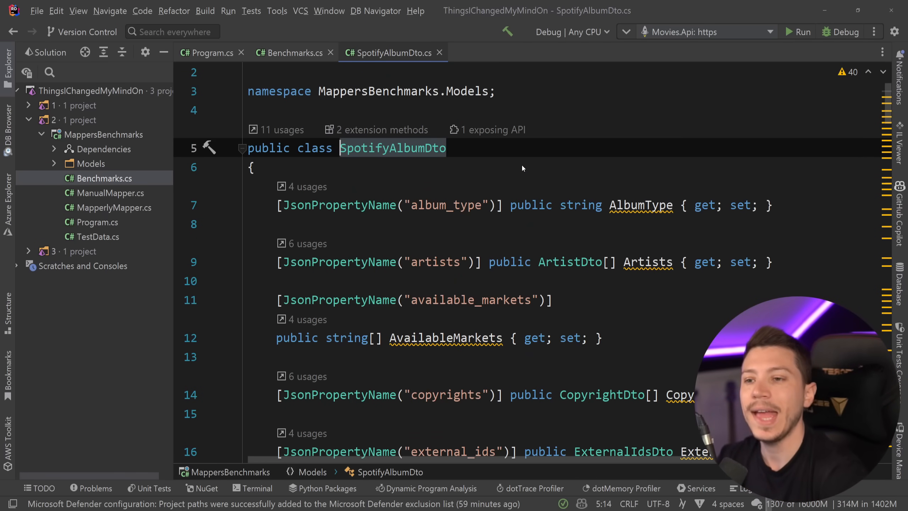
pyautogui.click(291, 53)
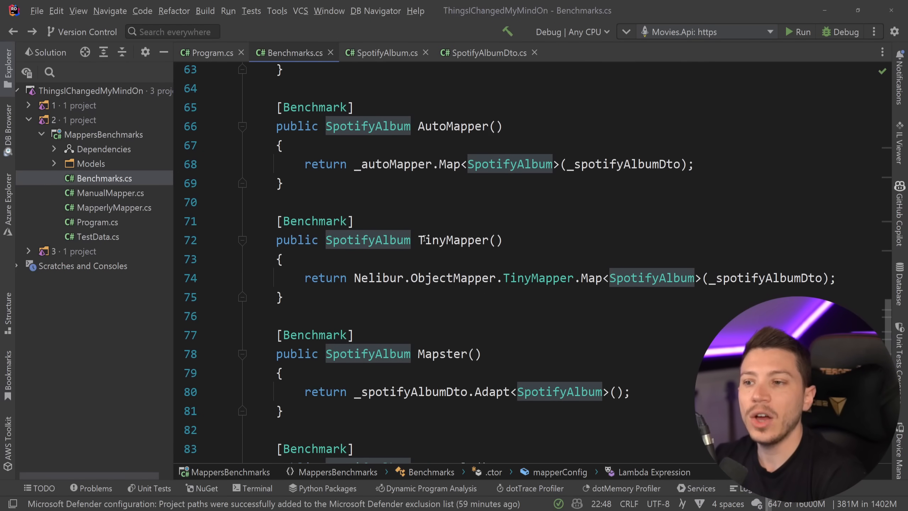
pyautogui.click(348, 164)
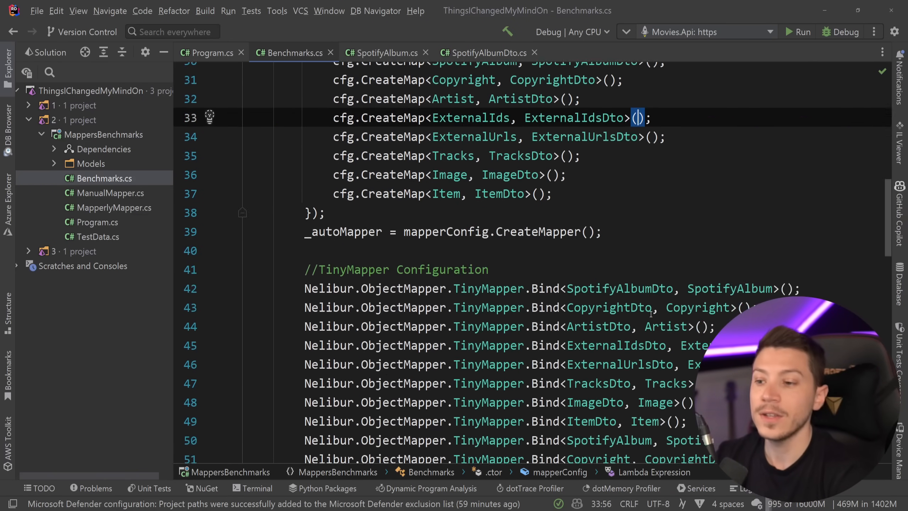
pyautogui.scroll(-3)
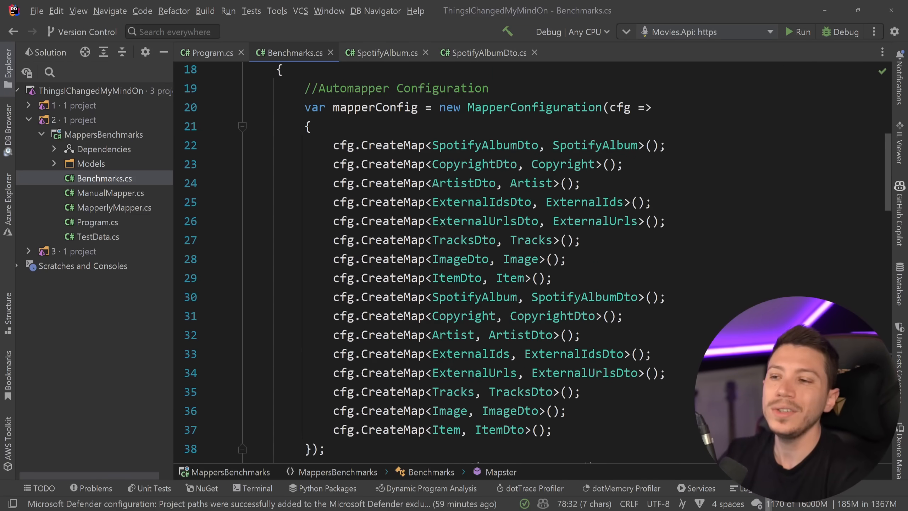
pyautogui.moveTo(483, 221)
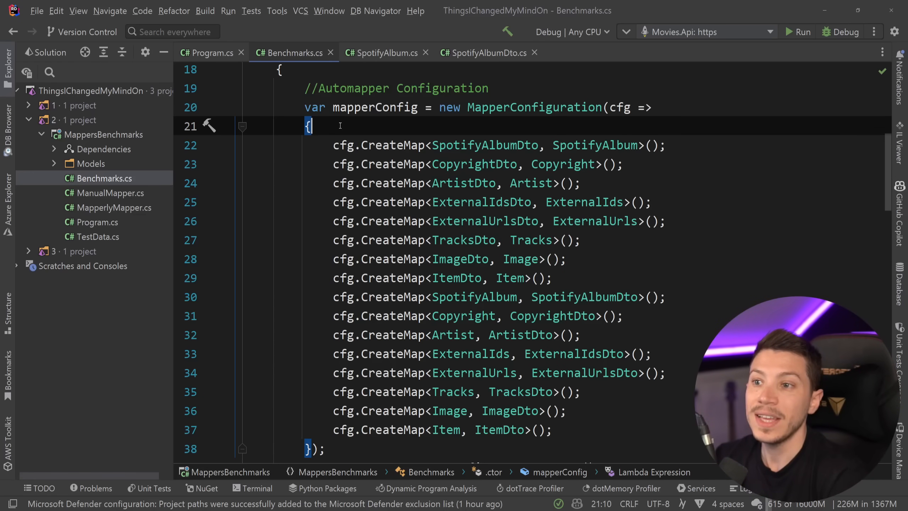
# Open Mapperly's generated MapperlyMapper.g.cs from the Map method's declarations.
pyautogui.scroll(-3)
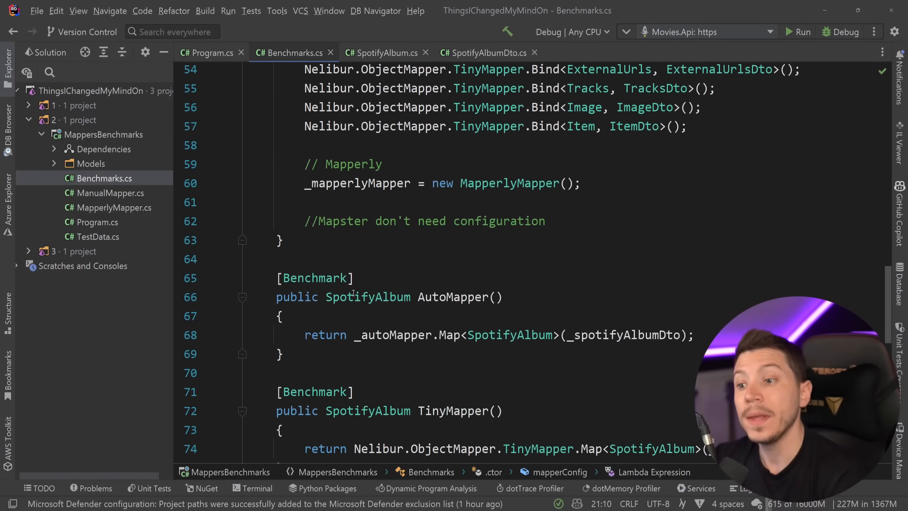
pyautogui.scroll(-3)
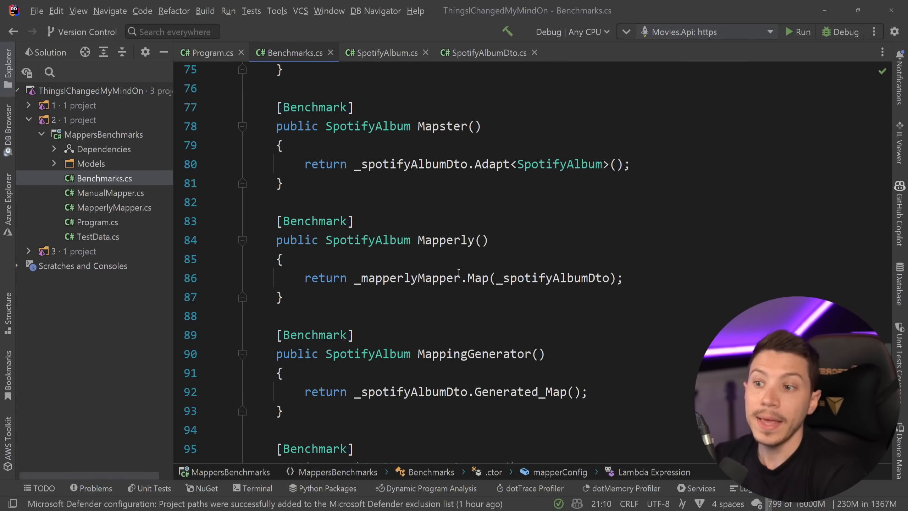
pyautogui.click(477, 278)
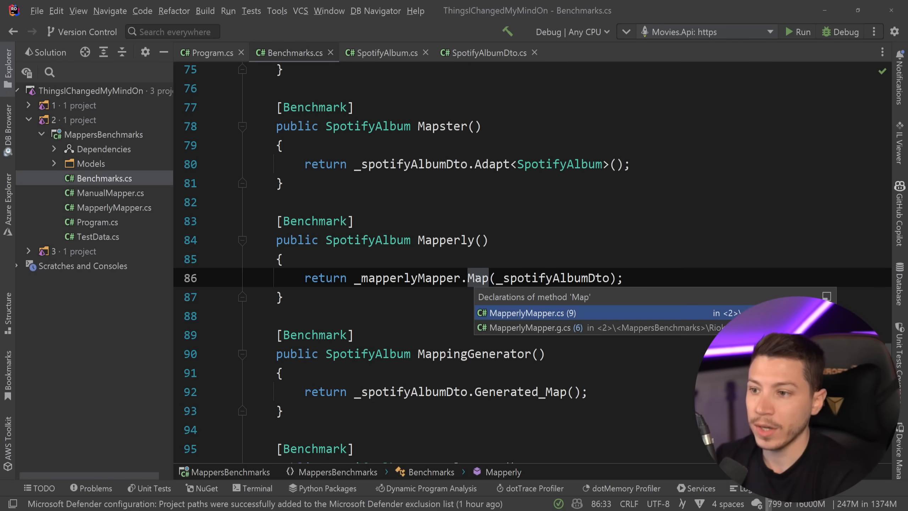
pyautogui.click(521, 327)
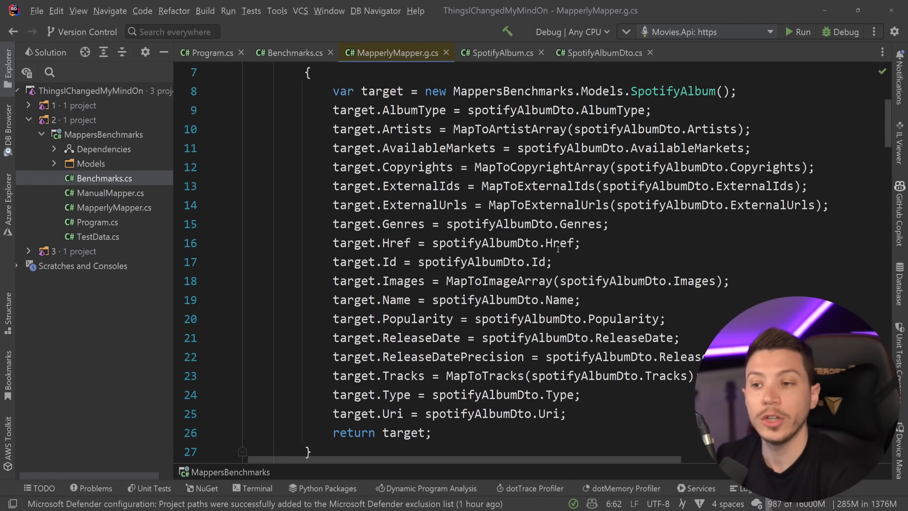
# Scroll the generated code, then return to the Mapperly benchmark in Benchmarks.cs.
pyautogui.scroll(-3)
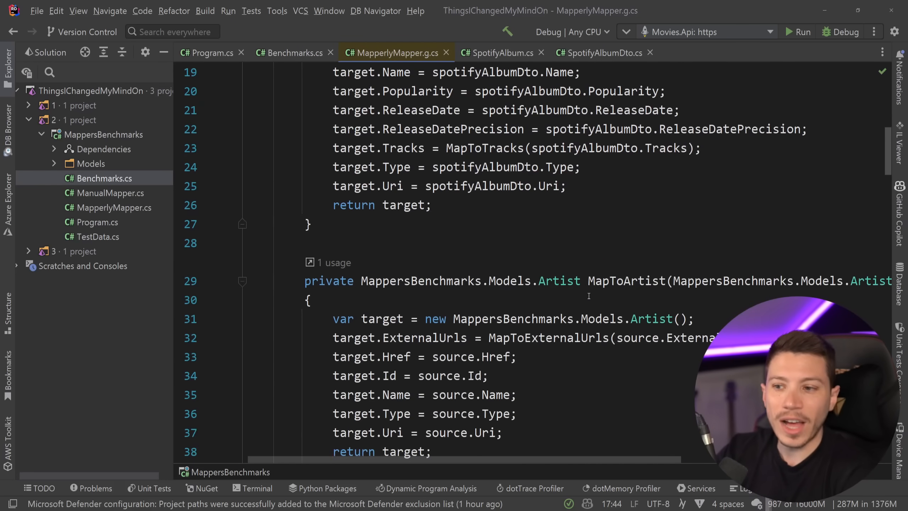
pyautogui.scroll(-3)
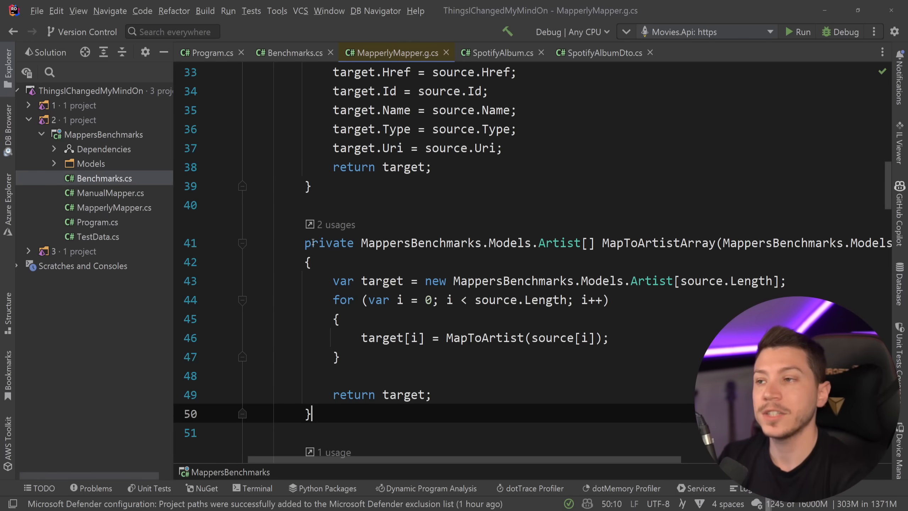
pyautogui.click(291, 52)
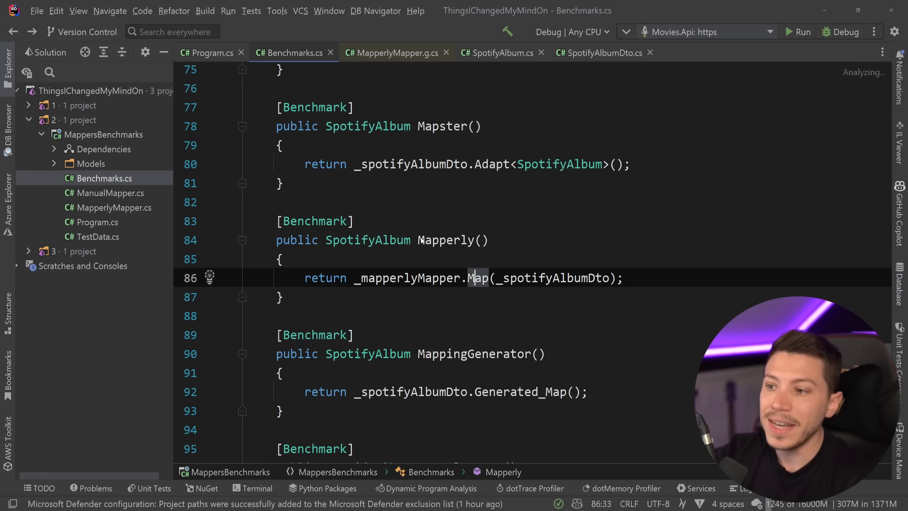
pyautogui.scroll(-3)
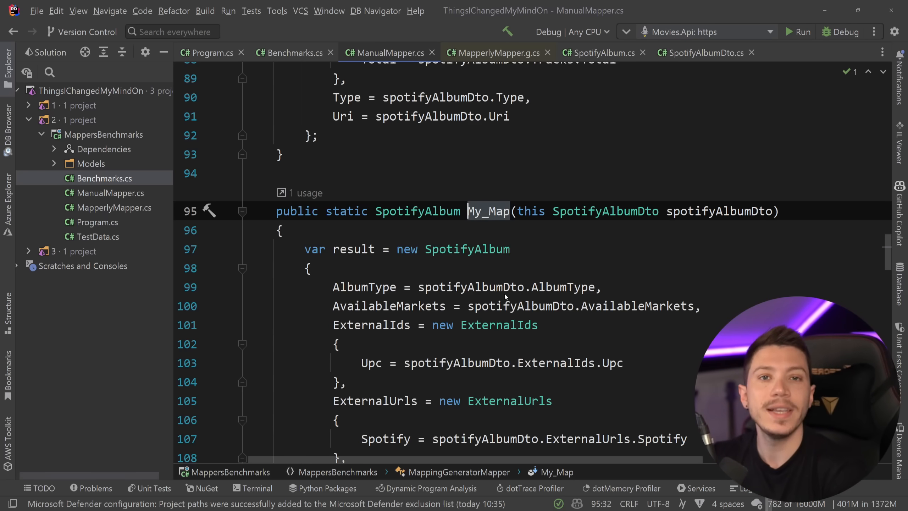
# Scroll through the hand-written mapping code in ManualMapper.cs.
pyautogui.scroll(-3)
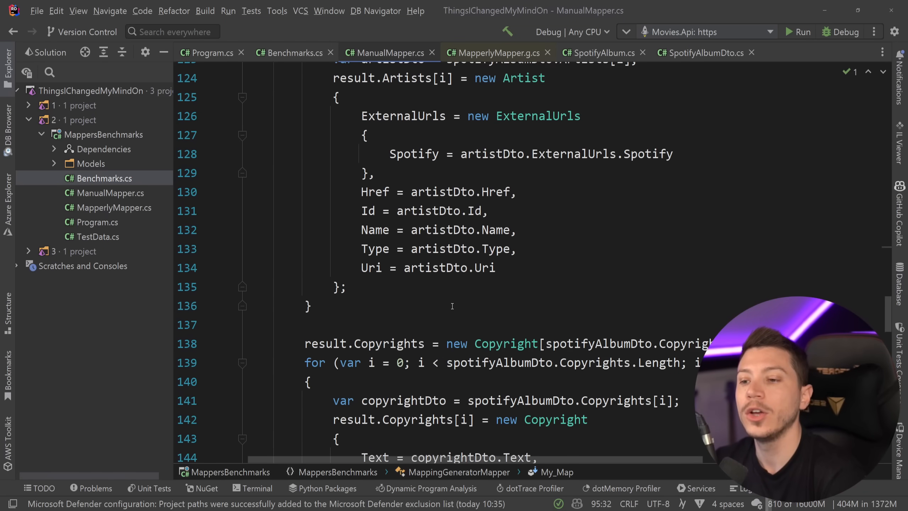
pyautogui.scroll(-3)
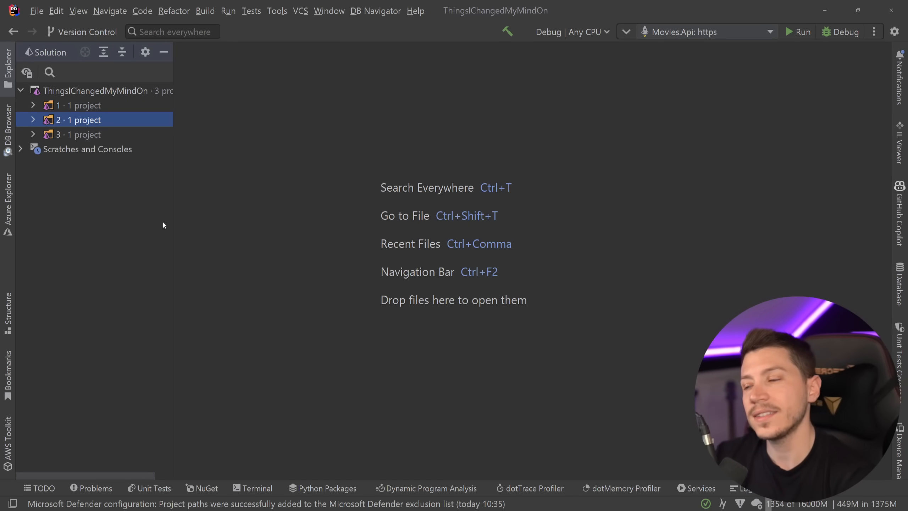
# Open ElegantGuarding's Order.cs, highlight its Guard.Against checks, and begin a Debug.Assert( line above them.
pyautogui.doubleClick(97, 178)
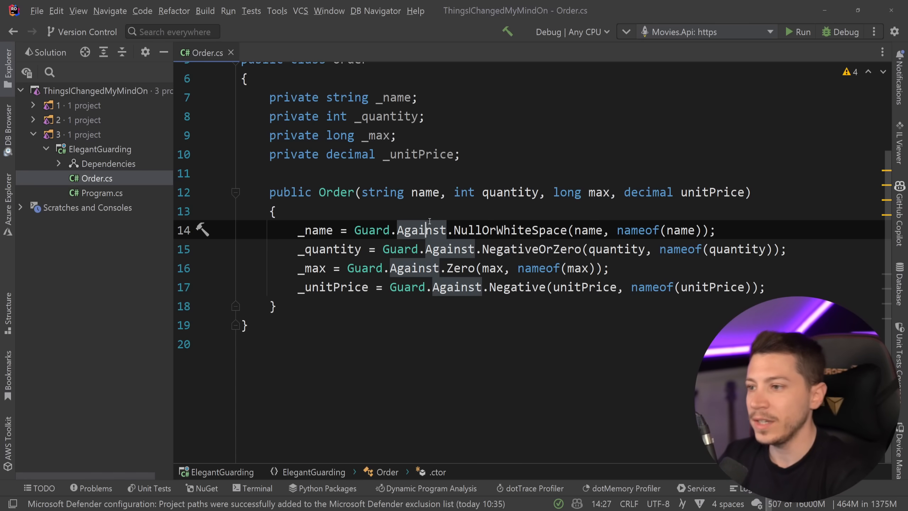
pyautogui.write('Gu')
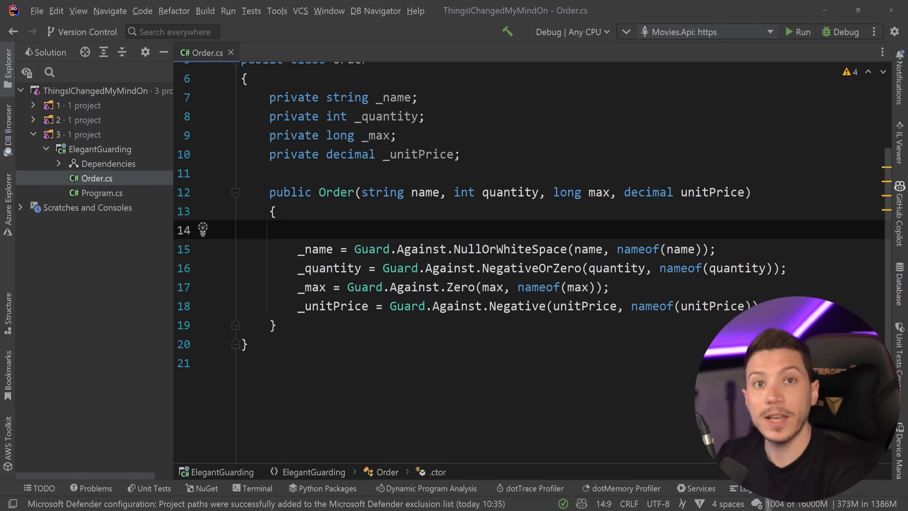
pyautogui.write('Arg')
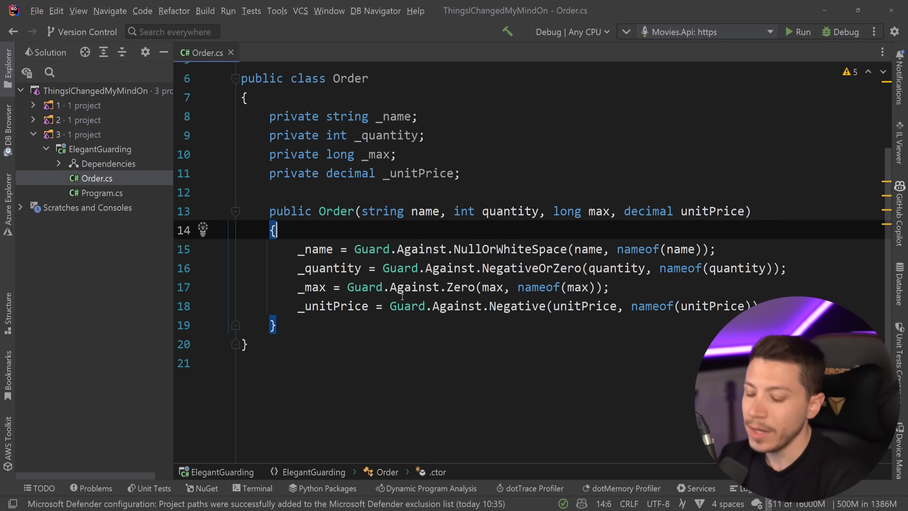
pyautogui.moveTo(299, 249); pyautogui.dragTo(753, 306)
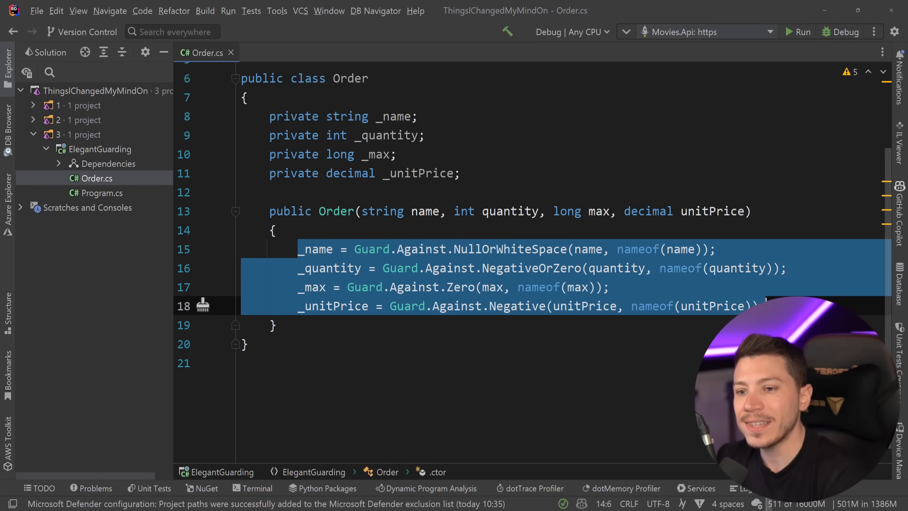
pyautogui.click(611, 286)
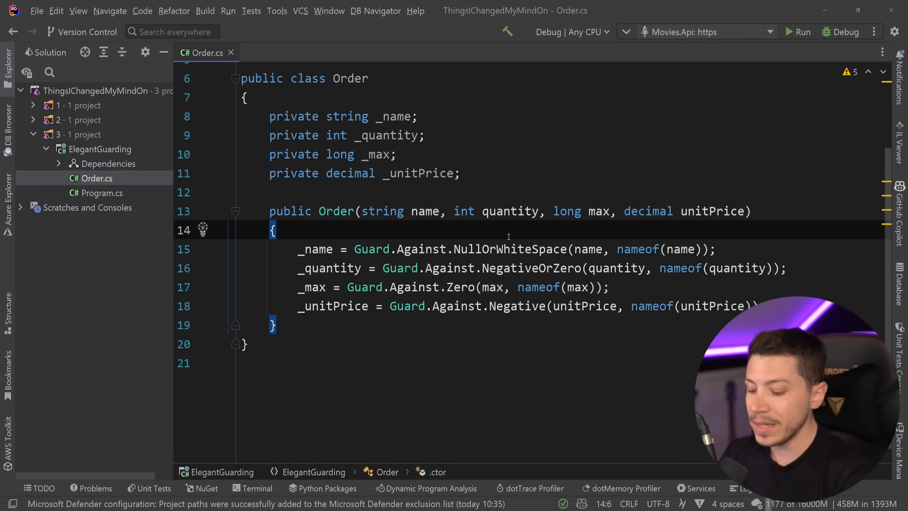
pyautogui.press('Enter')
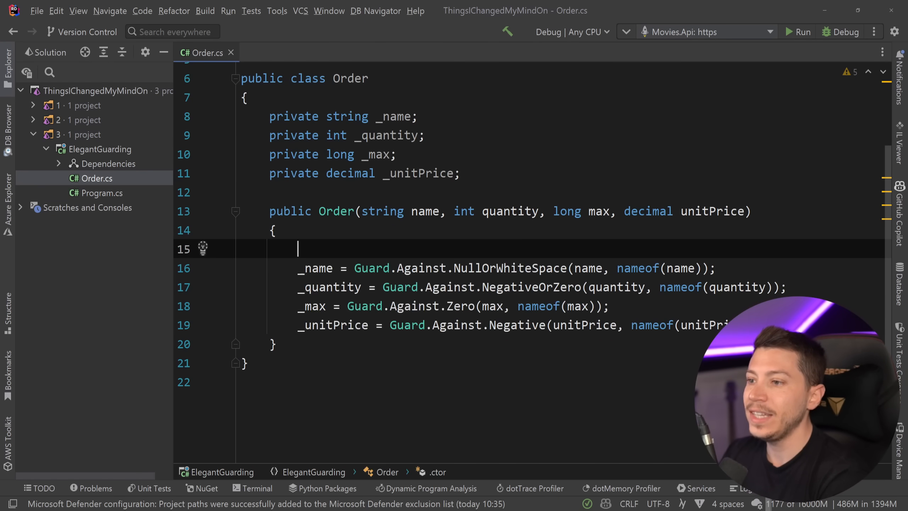
pyautogui.write('Debug.Assert(')
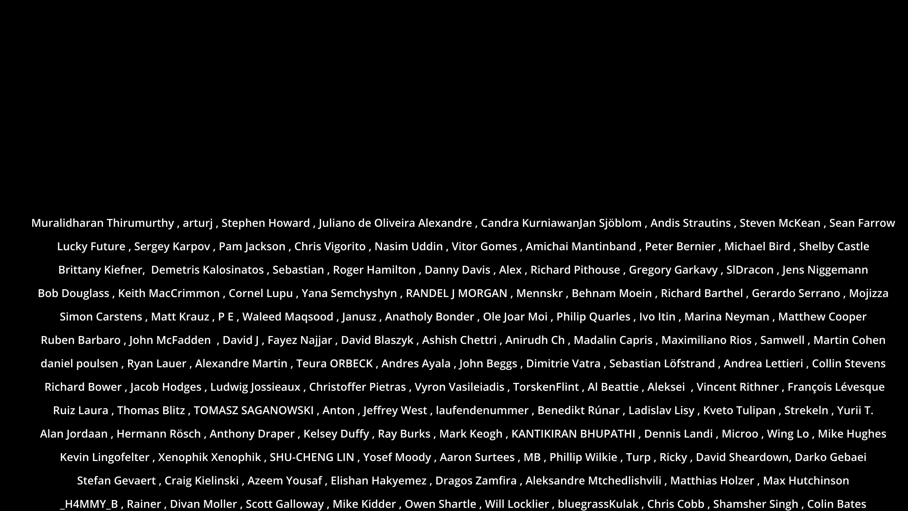
pyautogui.scroll(-3)
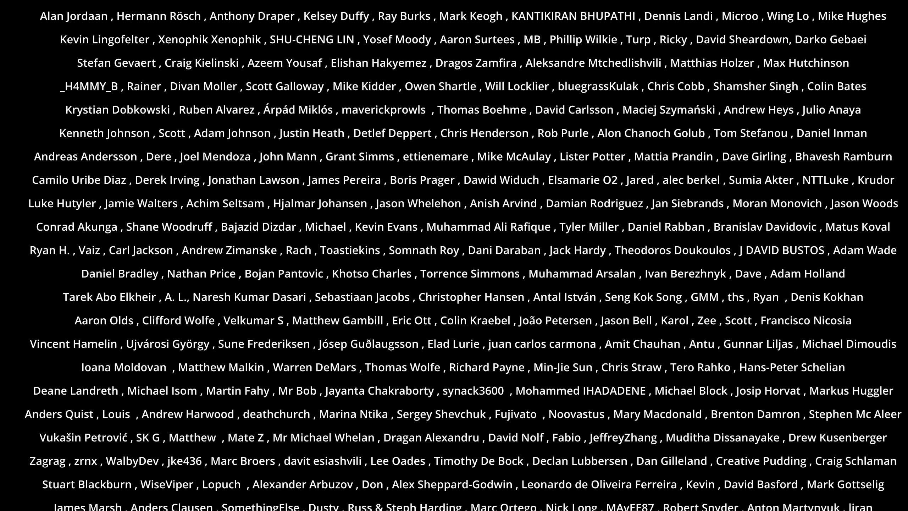
pyautogui.scroll(-3)
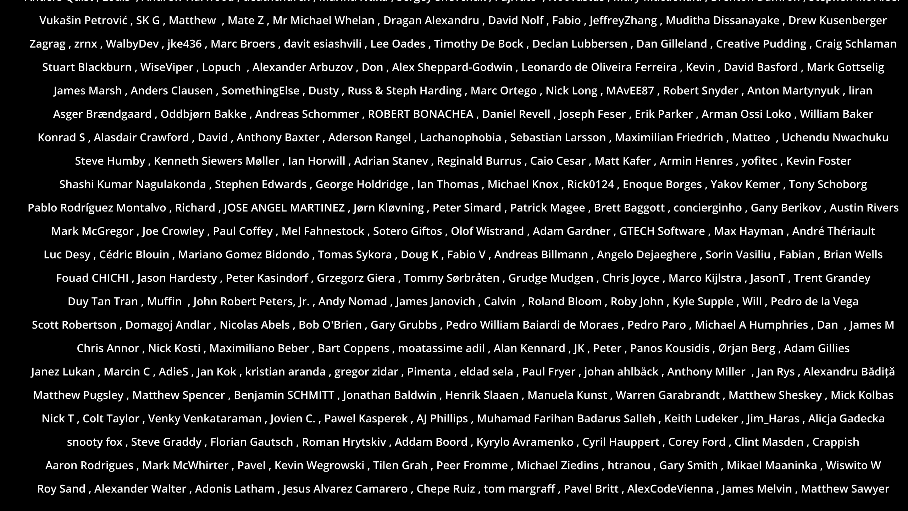
pyautogui.scroll(-3)
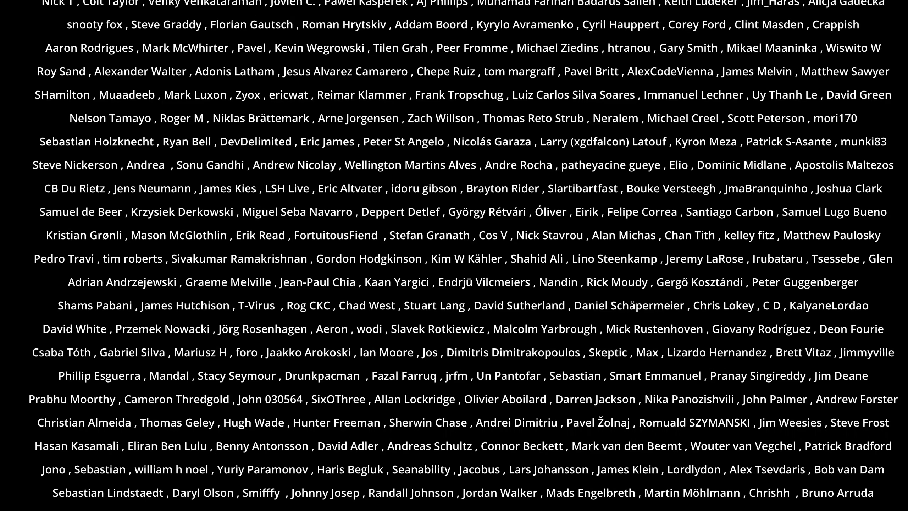
pyautogui.scroll(-3)
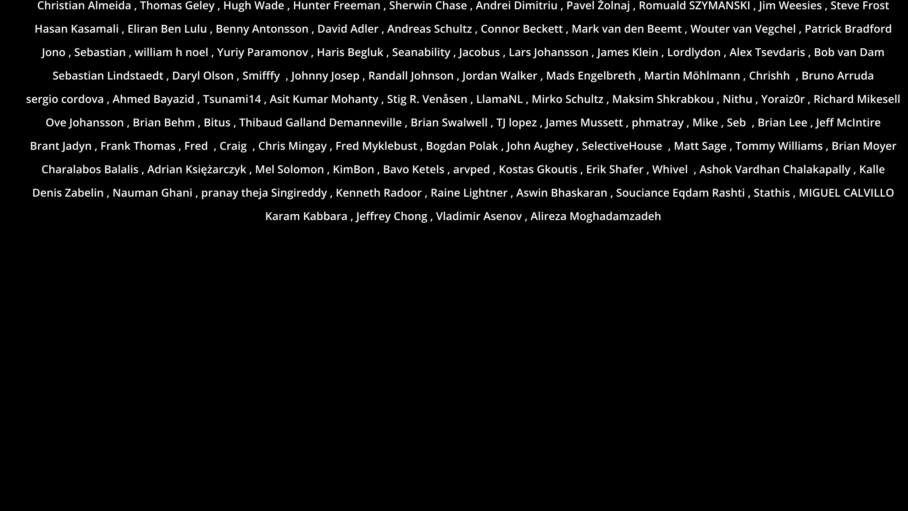